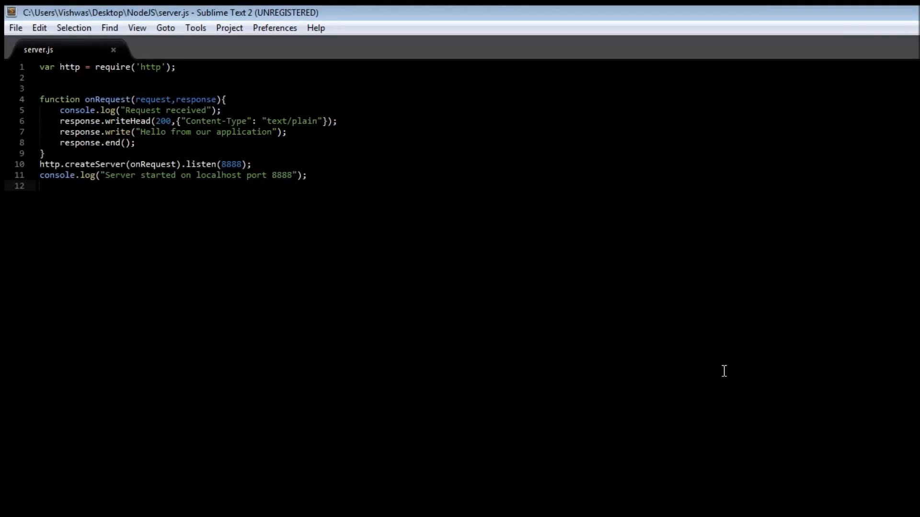
# Wrap the server.js code in a 'function startserver(){ ... }' block
pyautogui.click(40, 186)
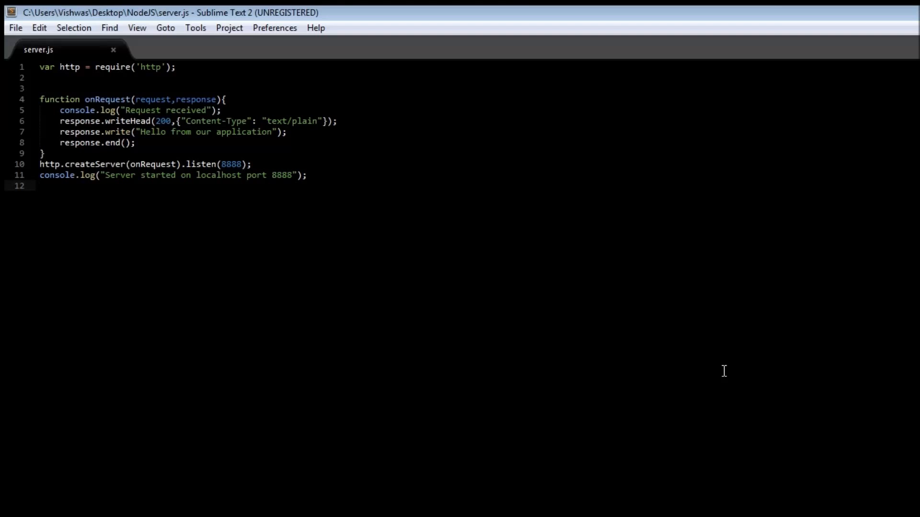
pyautogui.click(39, 186)
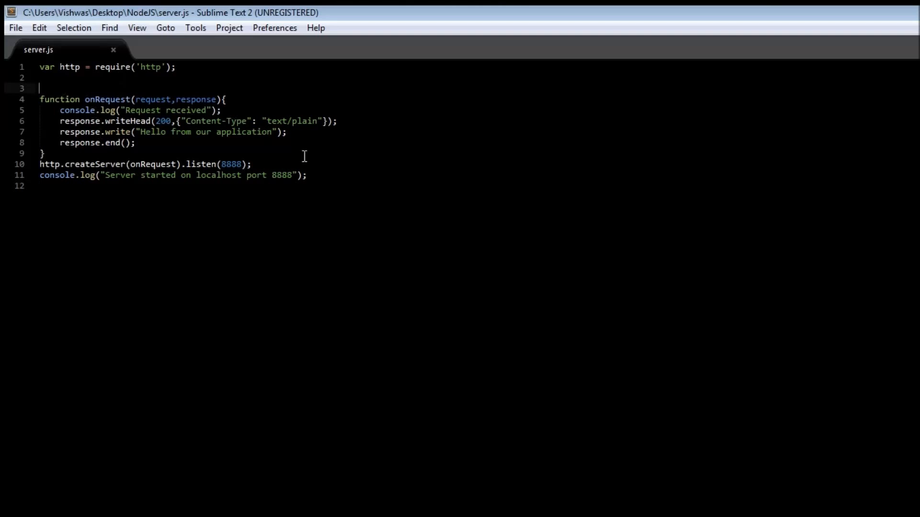
pyautogui.moveTo(356, 195)
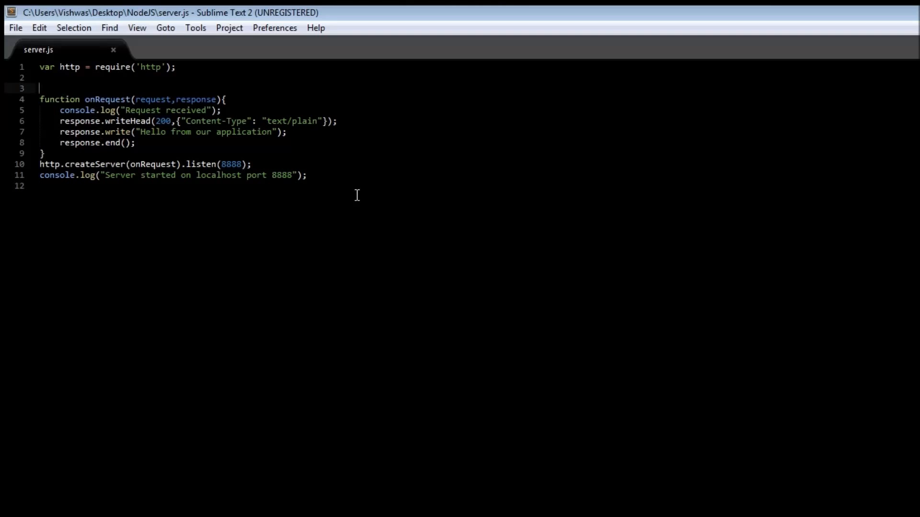
pyautogui.write('function')
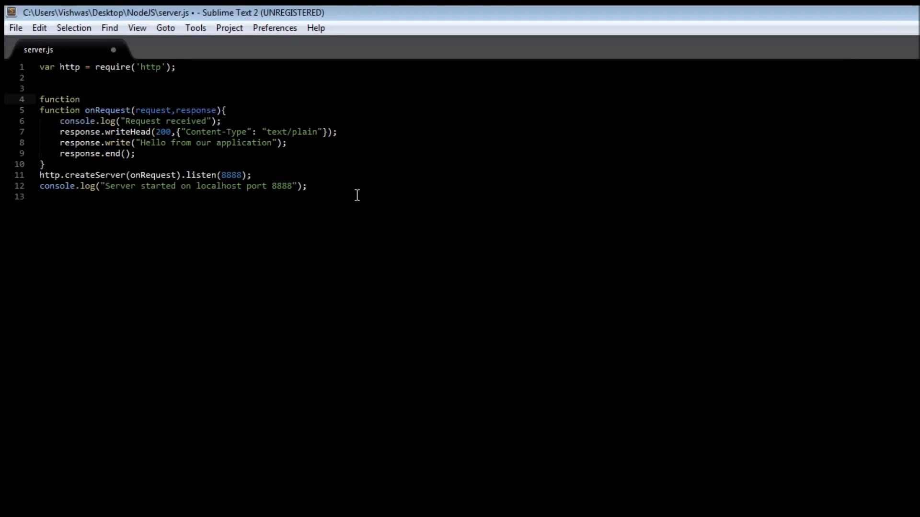
pyautogui.write('s')
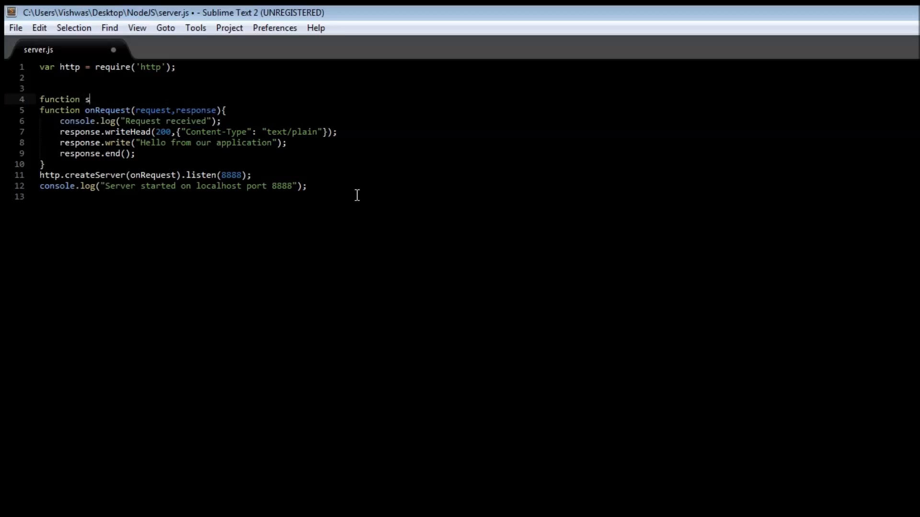
pyautogui.write('tartserver')
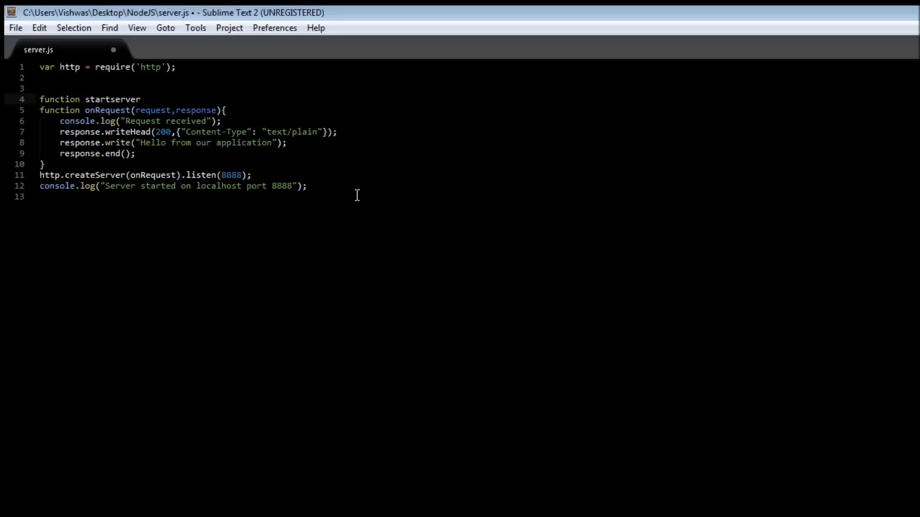
pyautogui.write('(){')
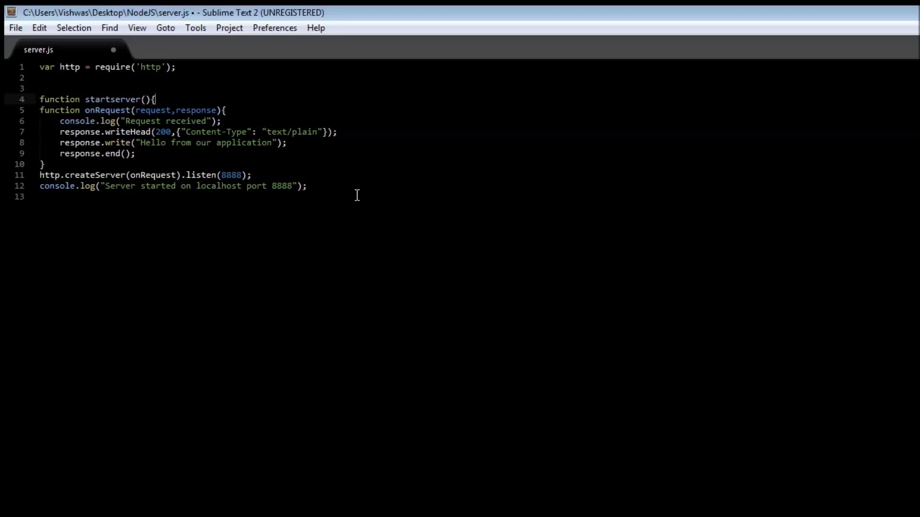
pyautogui.write('}')
pyautogui.write('export')
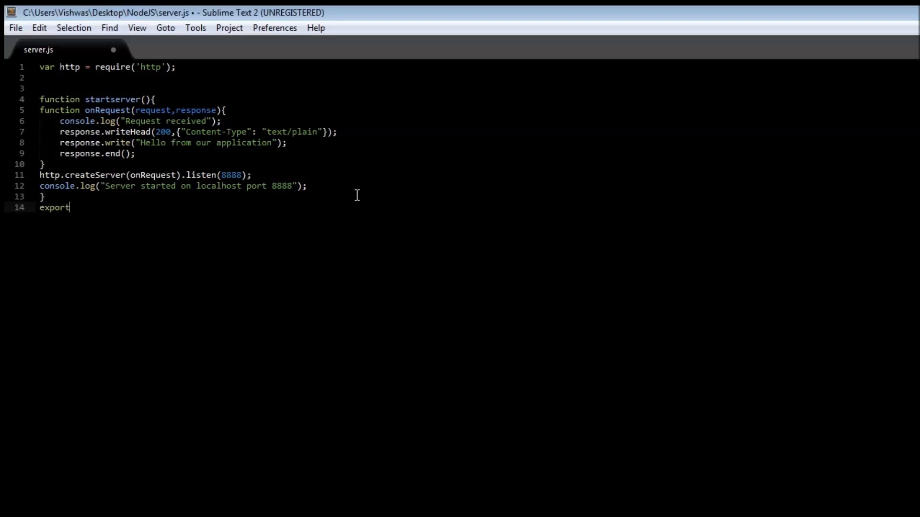
# Add 'exports.startserver = startserver;' and save server.js
pyautogui.write('s.')
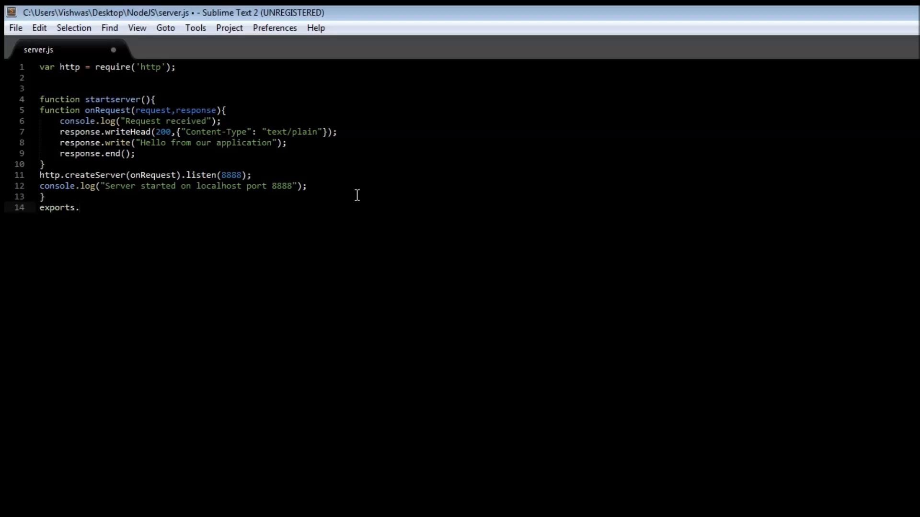
pyautogui.write('startserver = startserver;')
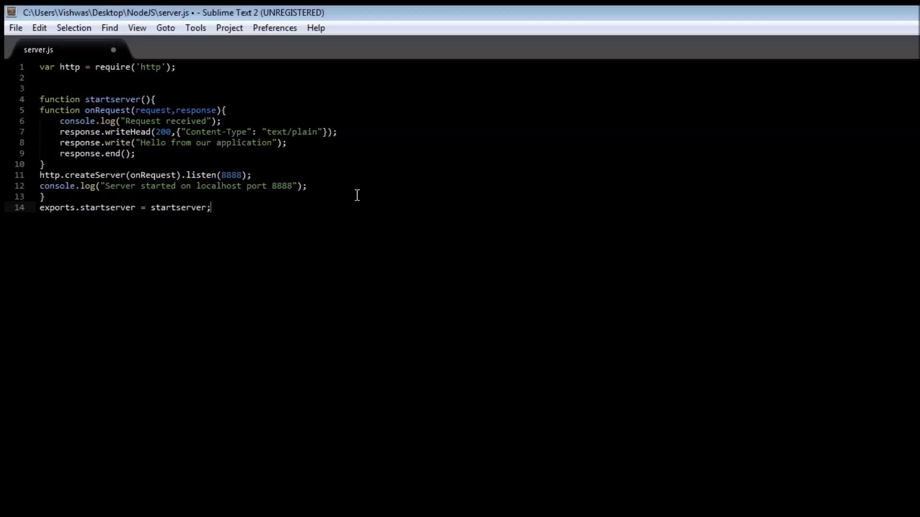
pyautogui.moveTo(83, 191)
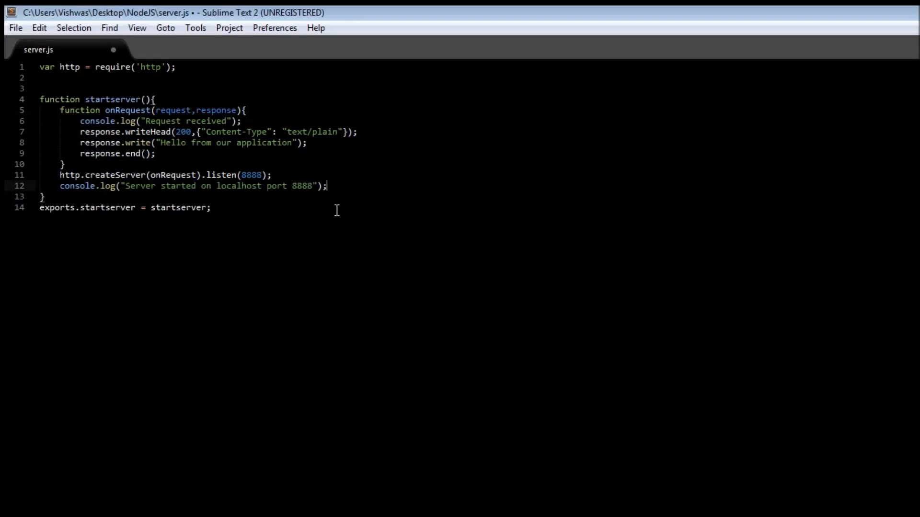
pyautogui.press('ctrl+s')
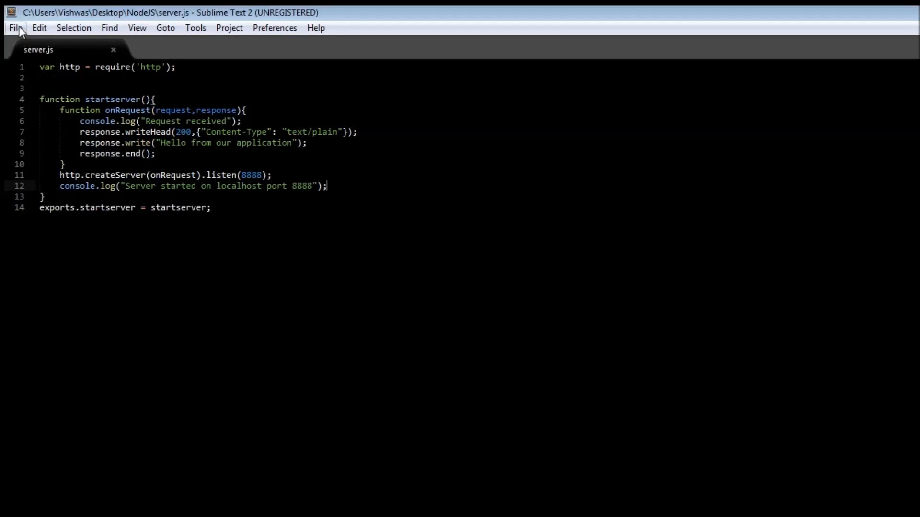
# Create a new file and save it as app.js in the NodeJS folder
pyautogui.click(16, 27)
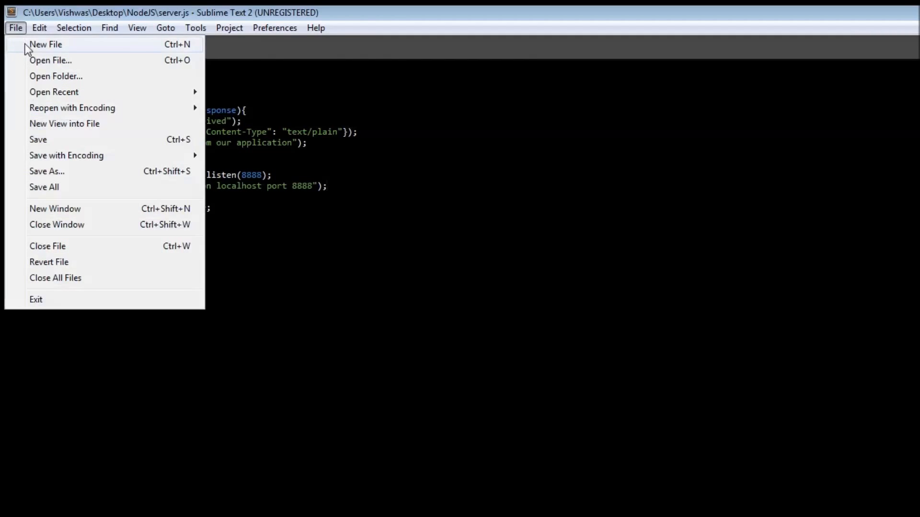
pyautogui.click(46, 170)
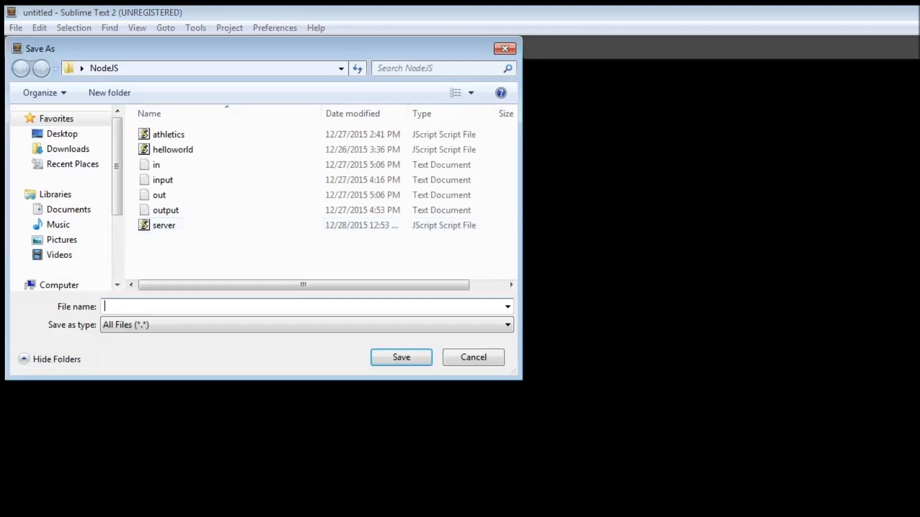
pyautogui.write('app.js')
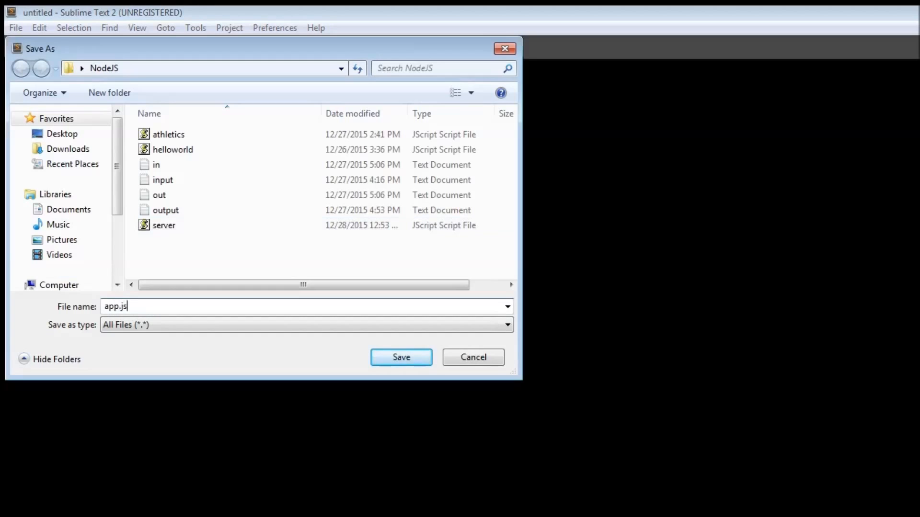
pyautogui.click(400, 357)
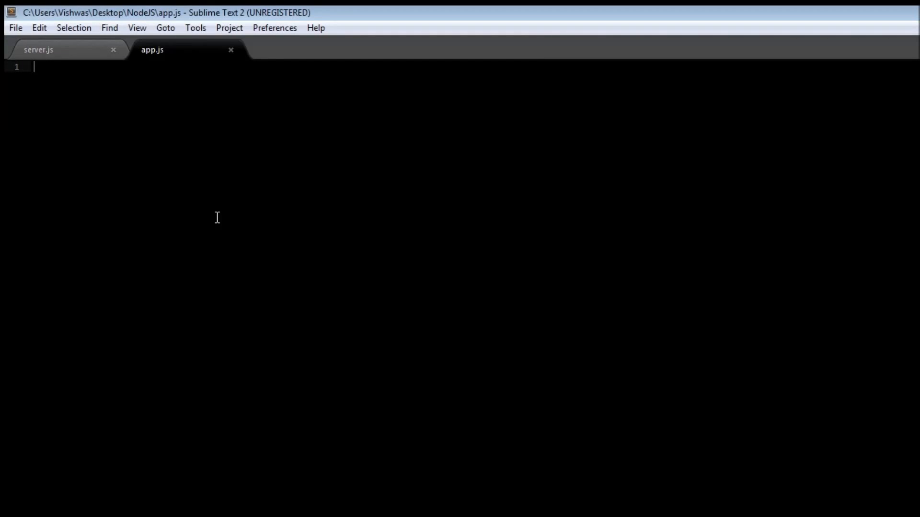
pyautogui.moveTo(335, 242)
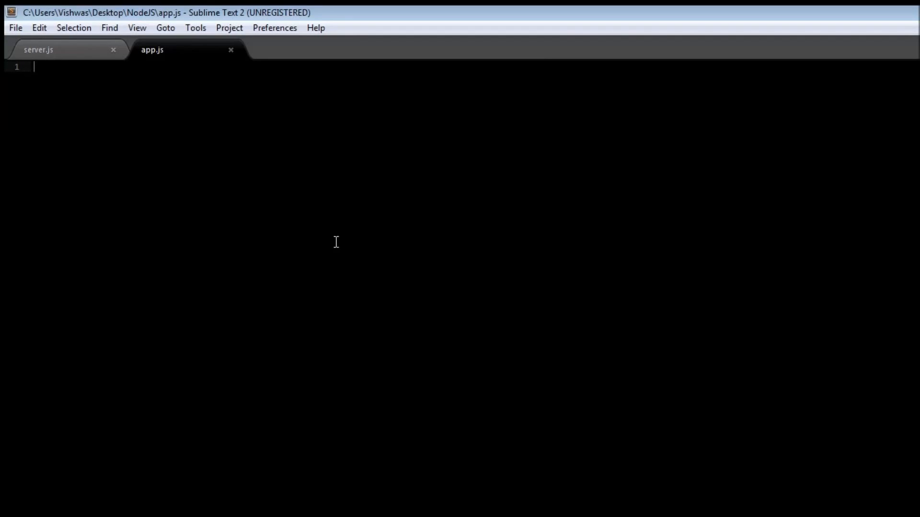
# In app.js, write var server = require('./server'); on the first line
pyautogui.write('var ser')
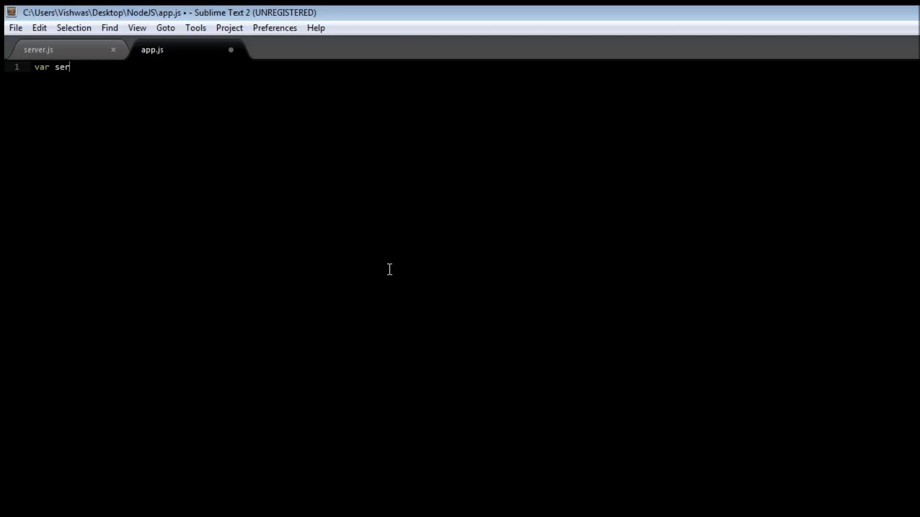
pyautogui.write('ver = requi')
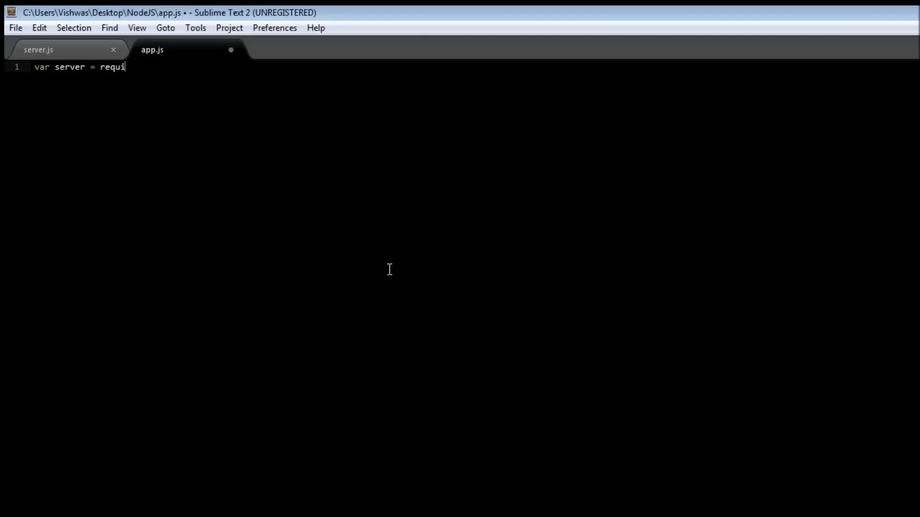
pyautogui.write("re('')")
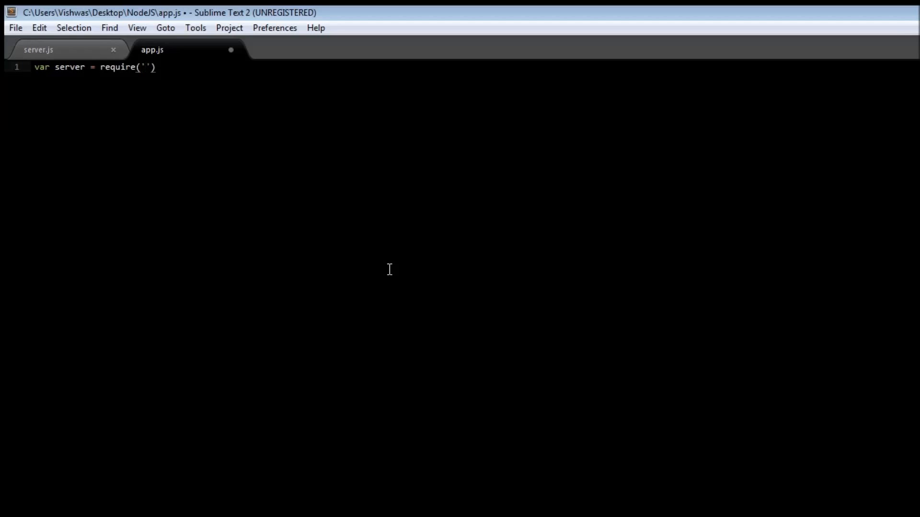
pyautogui.write('.')
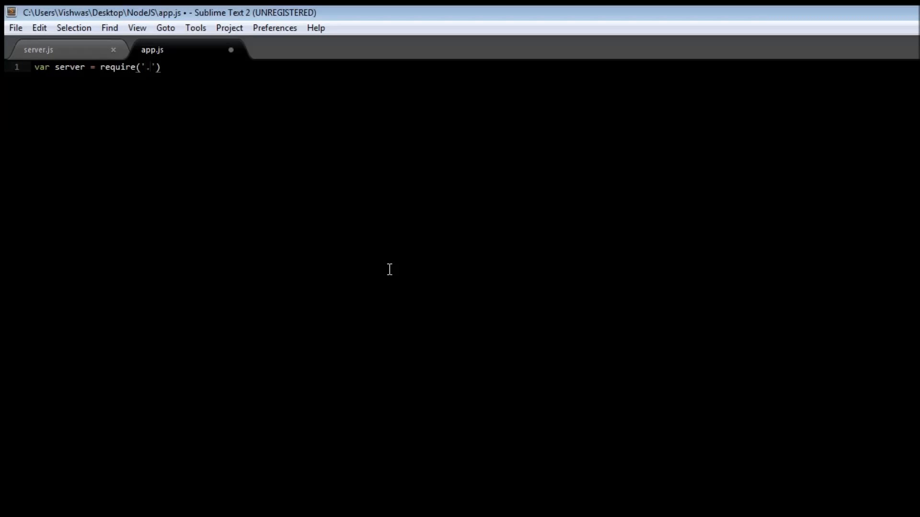
pyautogui.write('/')
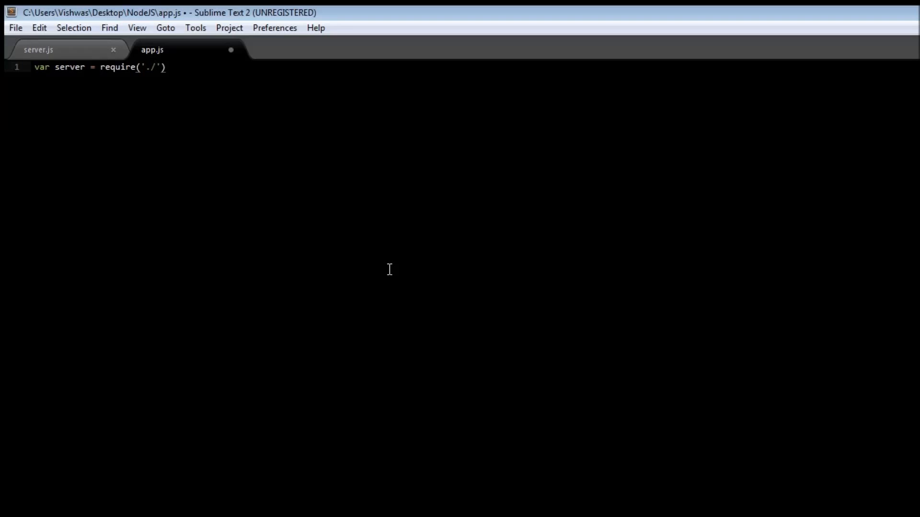
pyautogui.write('server')
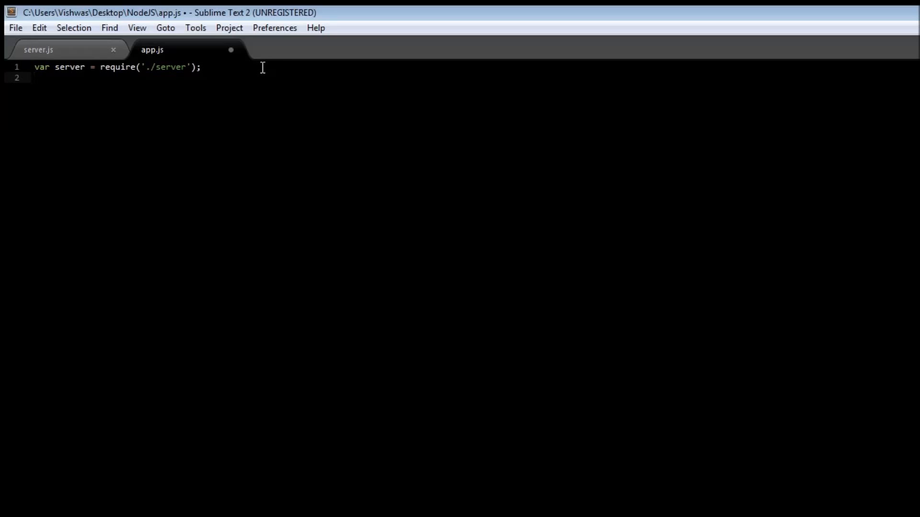
# Add server.startserver(); as the second line of app.js
pyautogui.write('start')
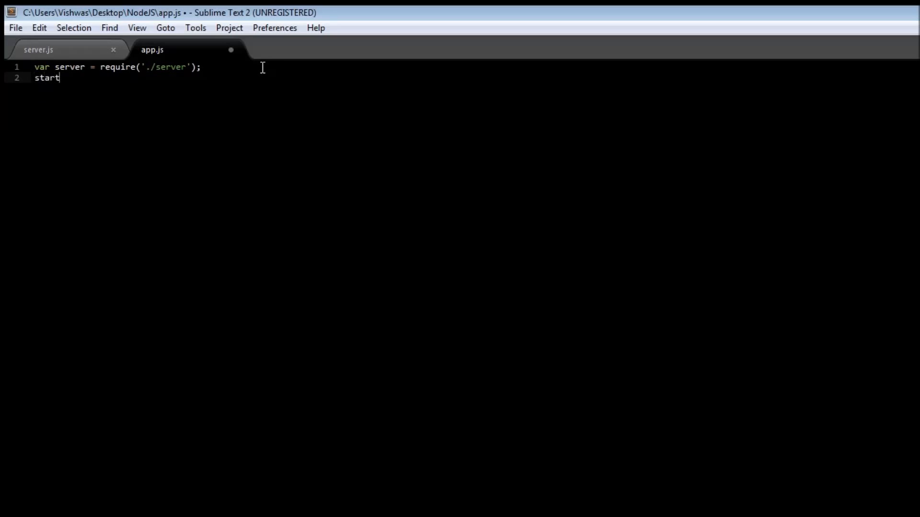
pyautogui.write('serve')
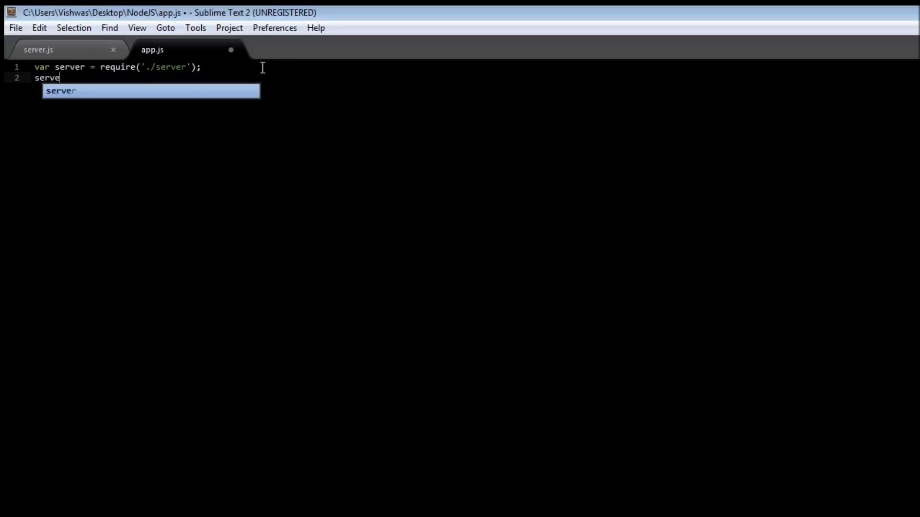
pyautogui.write('r.startserver')
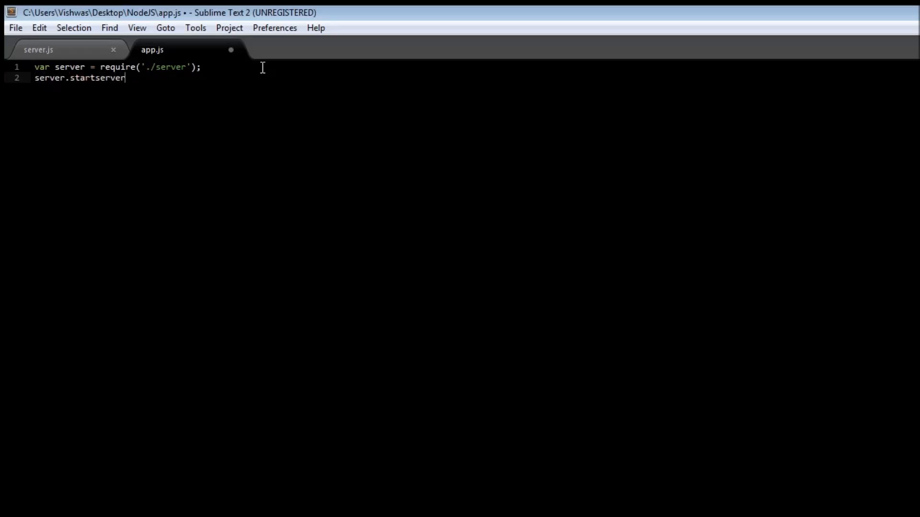
pyautogui.write('();')
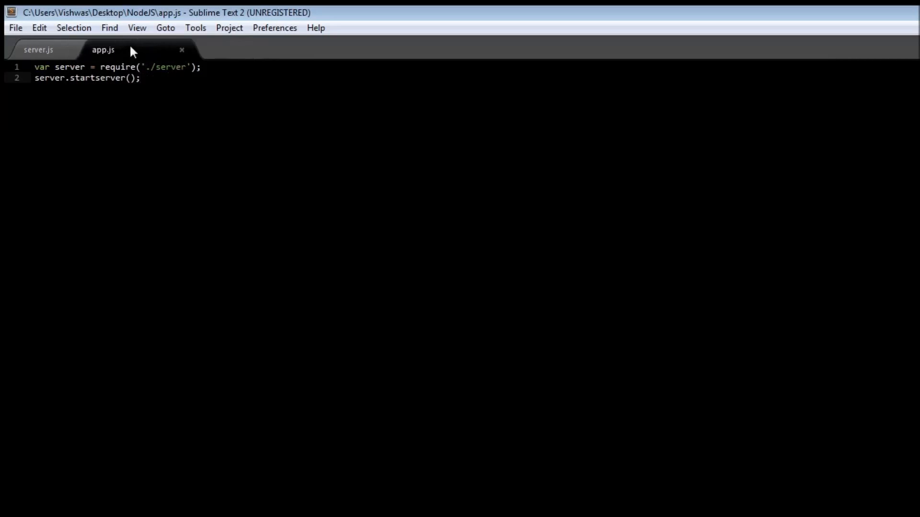
pyautogui.click(38, 50)
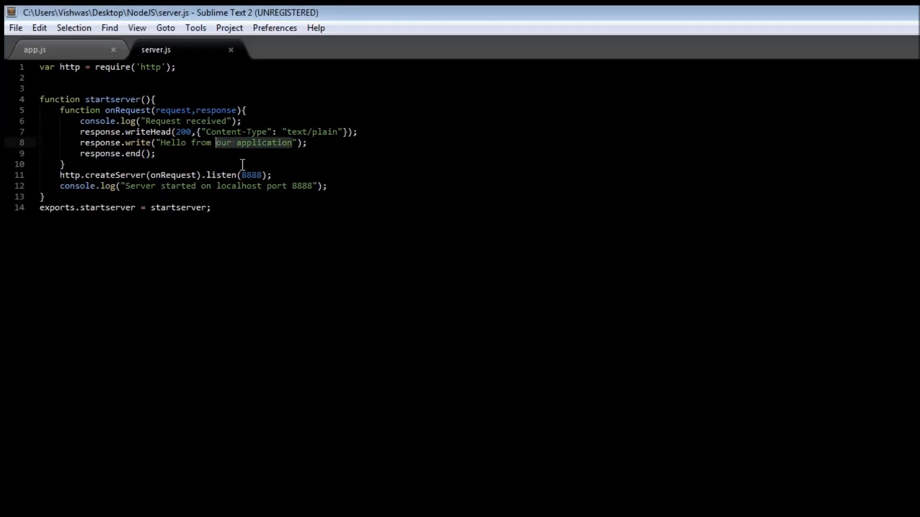
# Change the server.js response text to 'Hello from our server module'
pyautogui.write('server module')
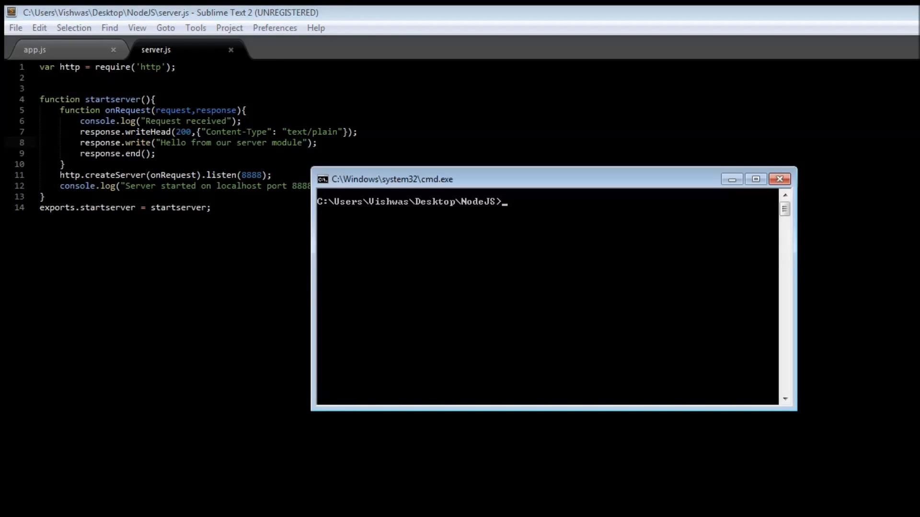
# Run 'node app.js' in Command Prompt to start the server on port 8888
pyautogui.write('node')
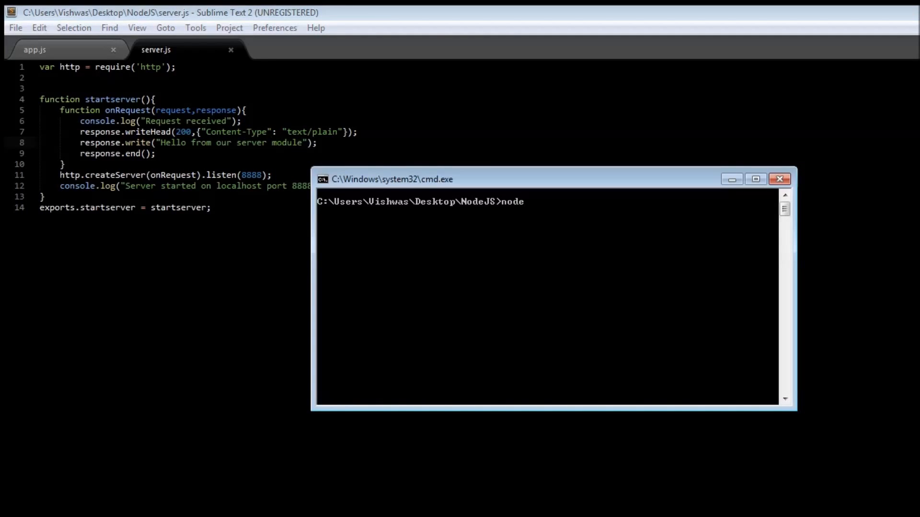
pyautogui.write('app.js')
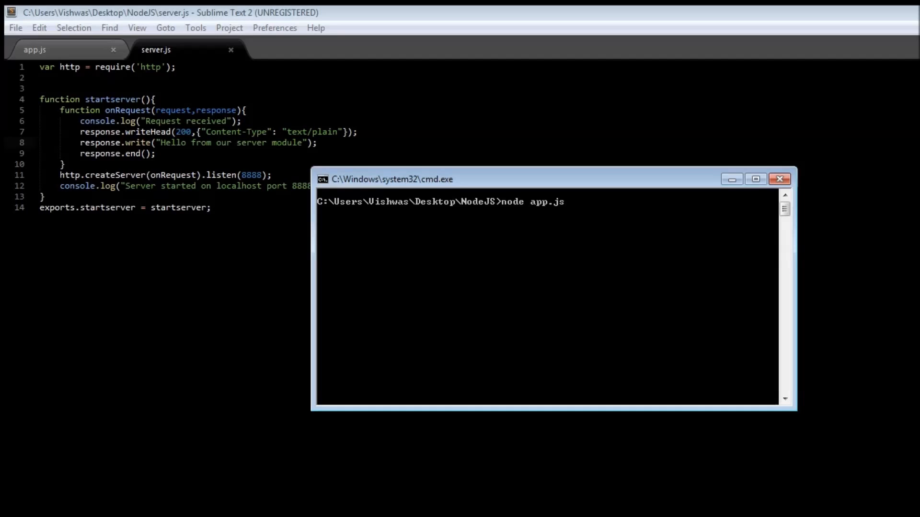
pyautogui.press('Return')
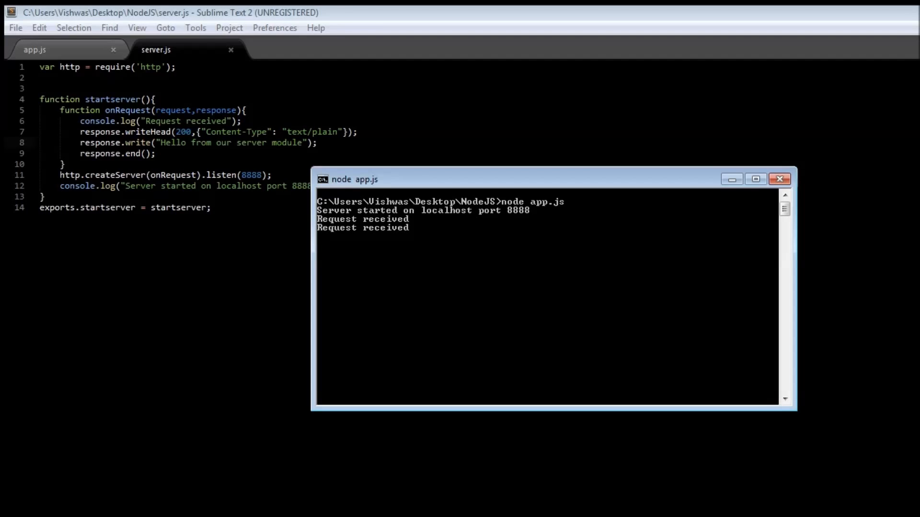
pyautogui.click(35, 49)
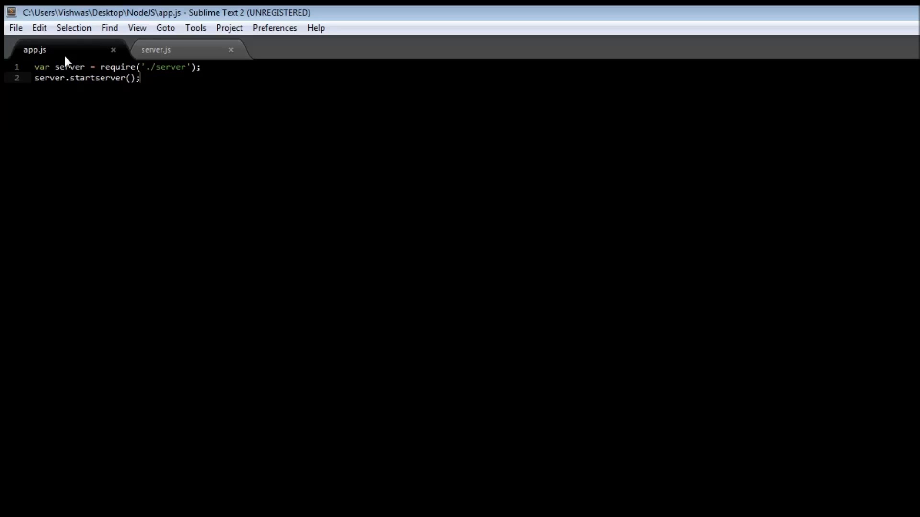